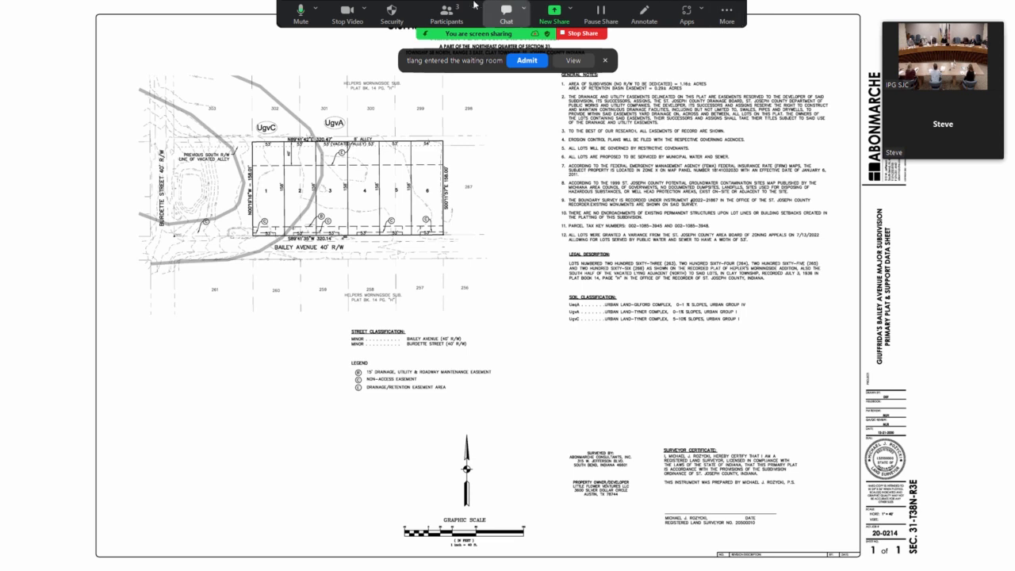
Admit the first waiting-room participant into the meeting
{"action": "left_click", "coordinate": [527, 61]}
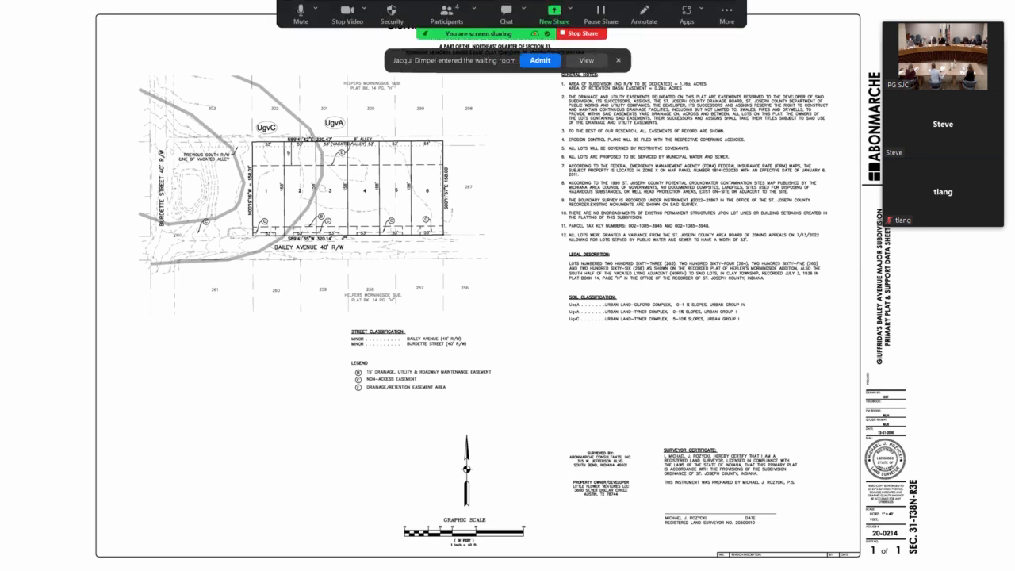
Admit the next waiting-room participant so they join the gallery
{"action": "left_click", "coordinate": [540, 60]}
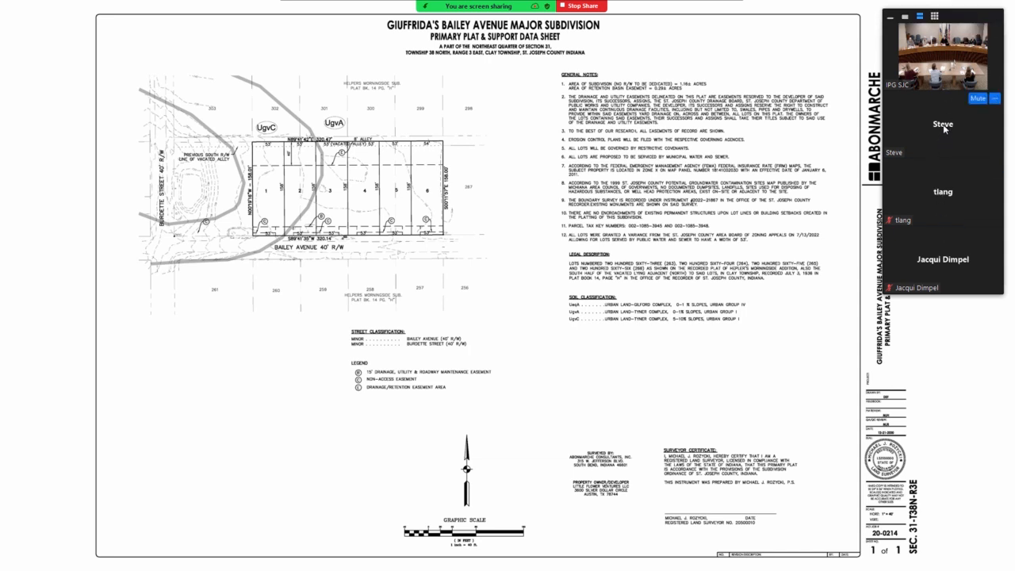
{"action": "mouse_move", "coordinate": [932, 132]}
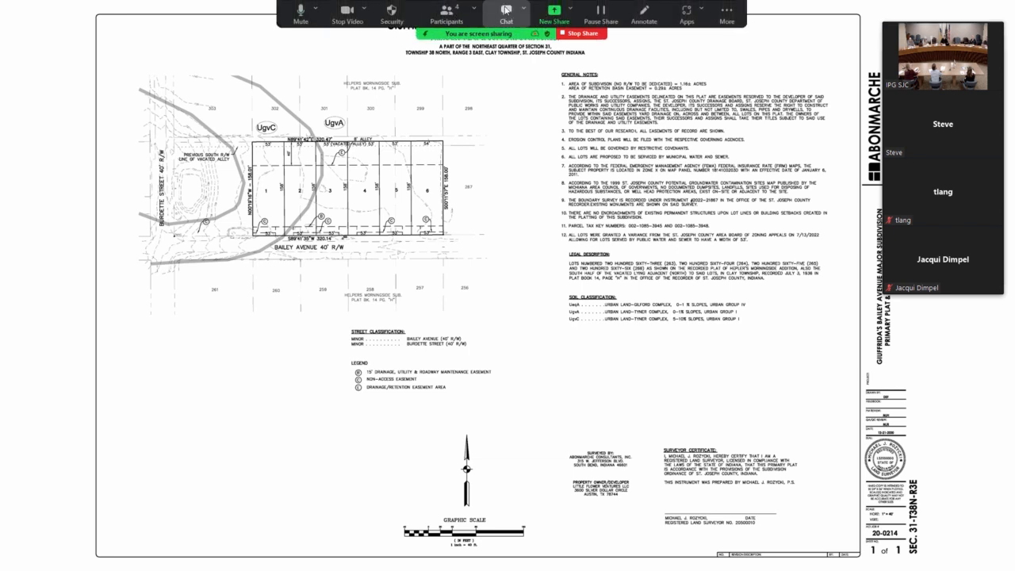
Send a direct chat message asking 'Are you online for a petition?'
{"action": "left_click", "coordinate": [506, 13]}
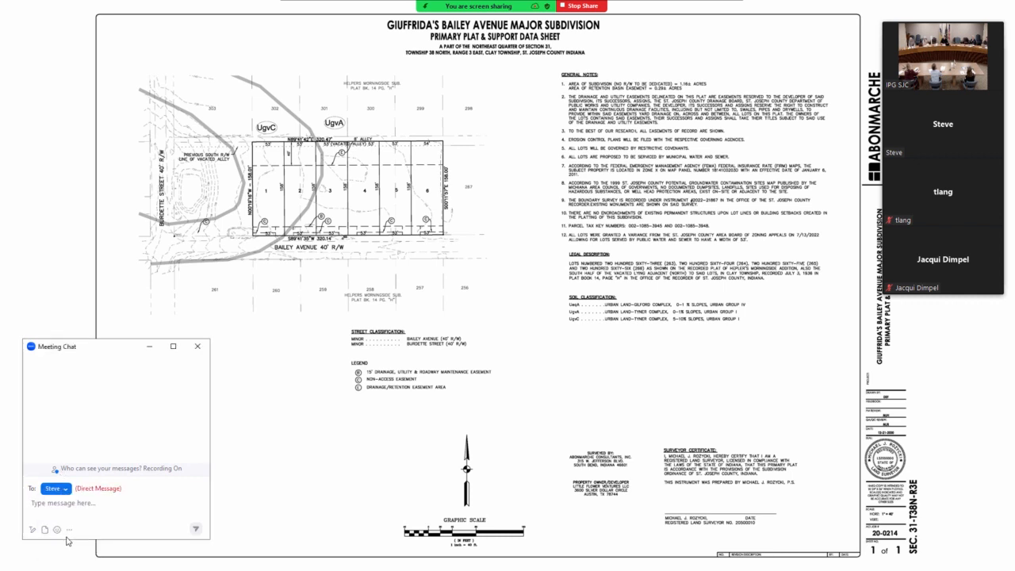
{"action": "type", "text": "Ar"}
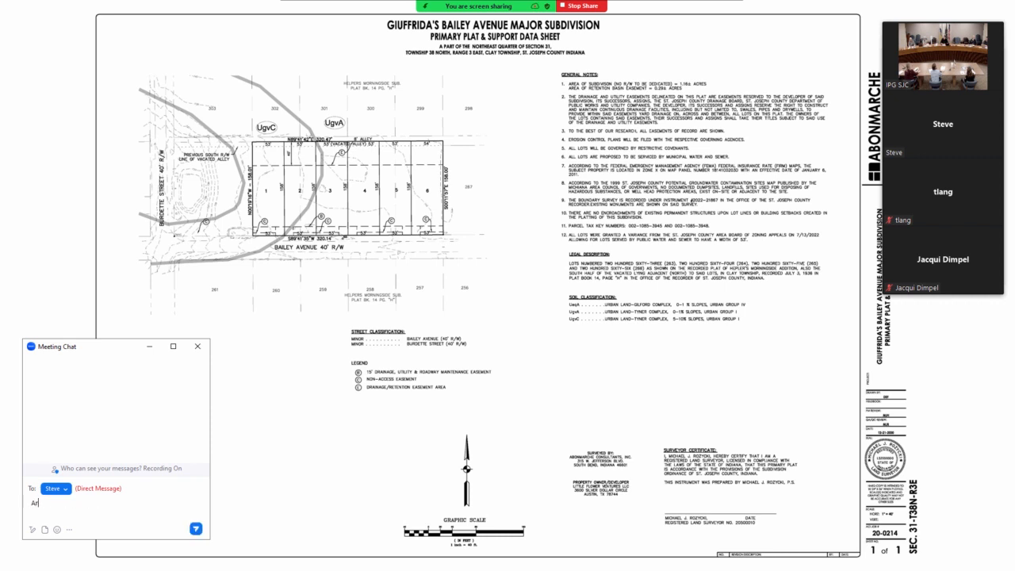
{"action": "type", "text": "Are you online"}
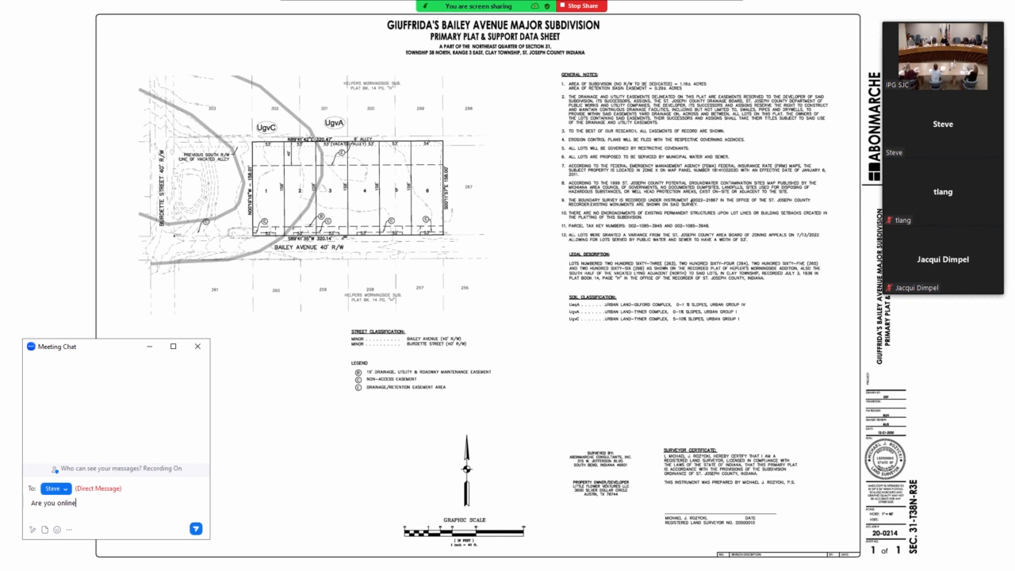
{"action": "type", "text": "for a petiti"}
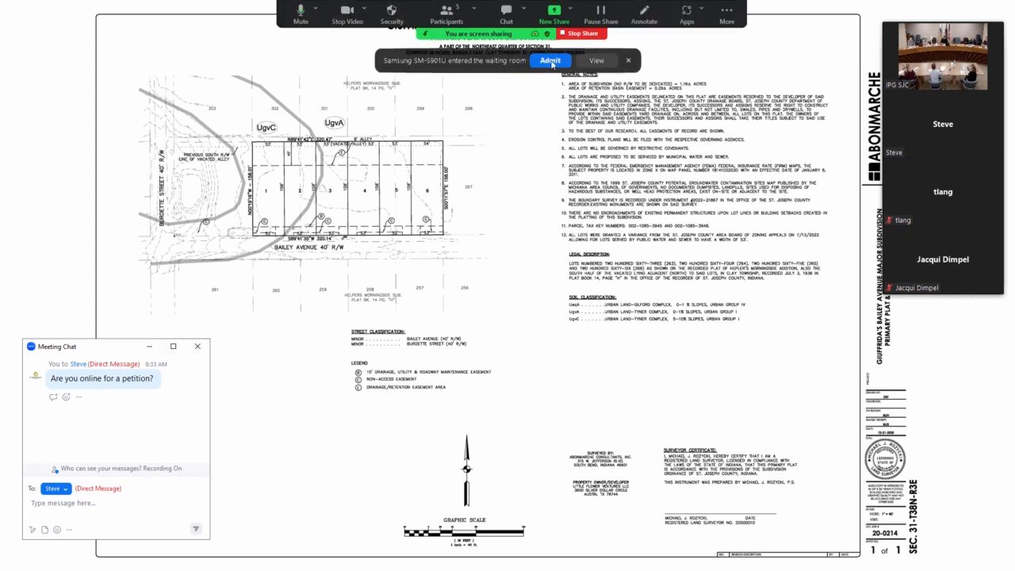
{"action": "left_click", "coordinate": [549, 60]}
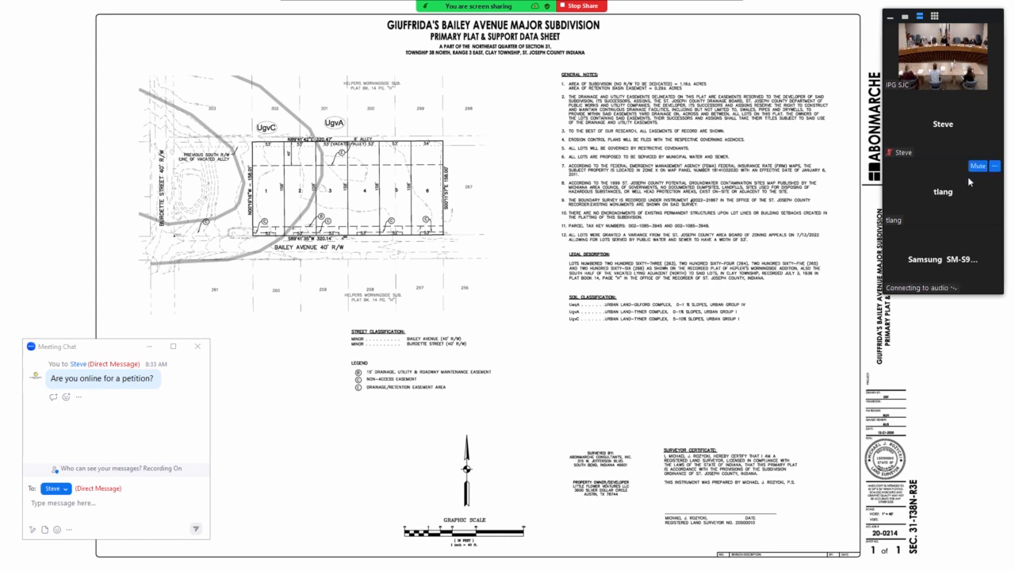
{"action": "mouse_move", "coordinate": [987, 196]}
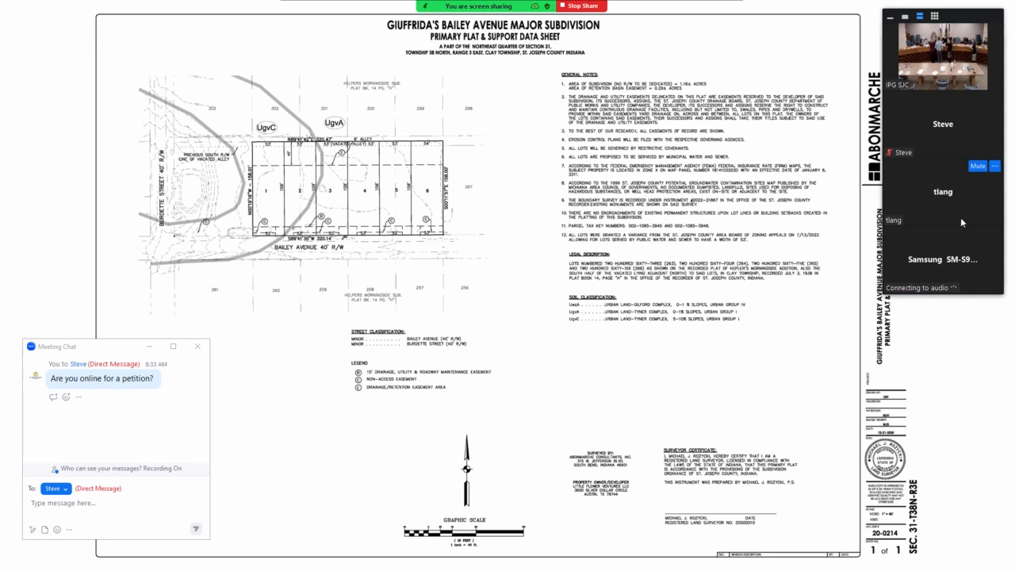
{"action": "mouse_move", "coordinate": [982, 218]}
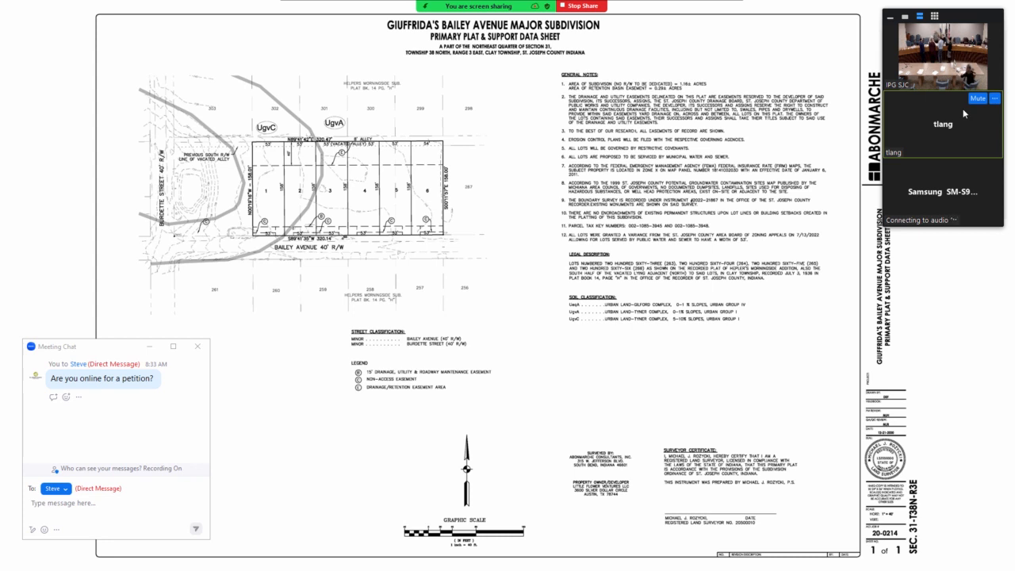
{"action": "mouse_move", "coordinate": [963, 116]}
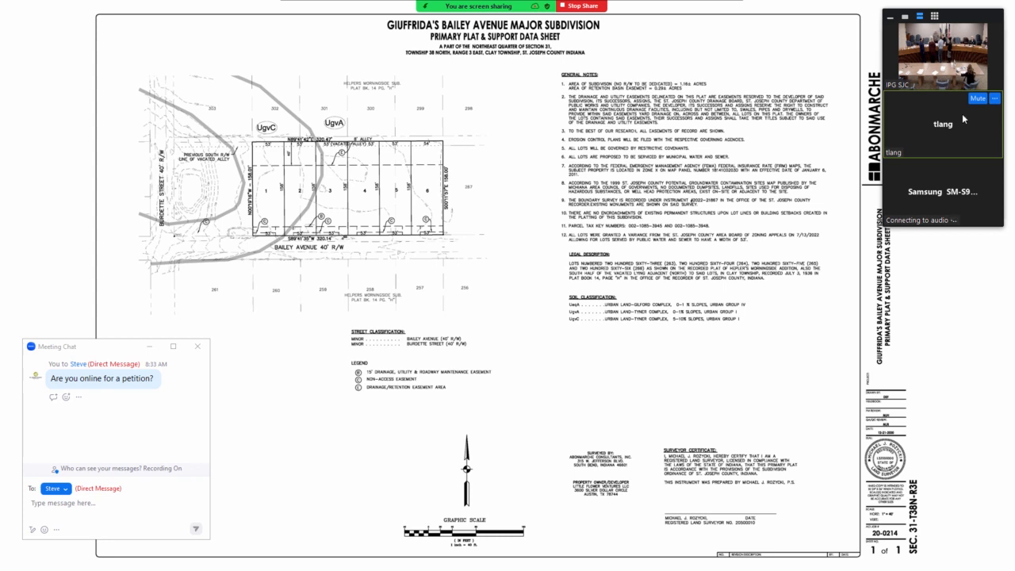
{"action": "mouse_move", "coordinate": [966, 128]}
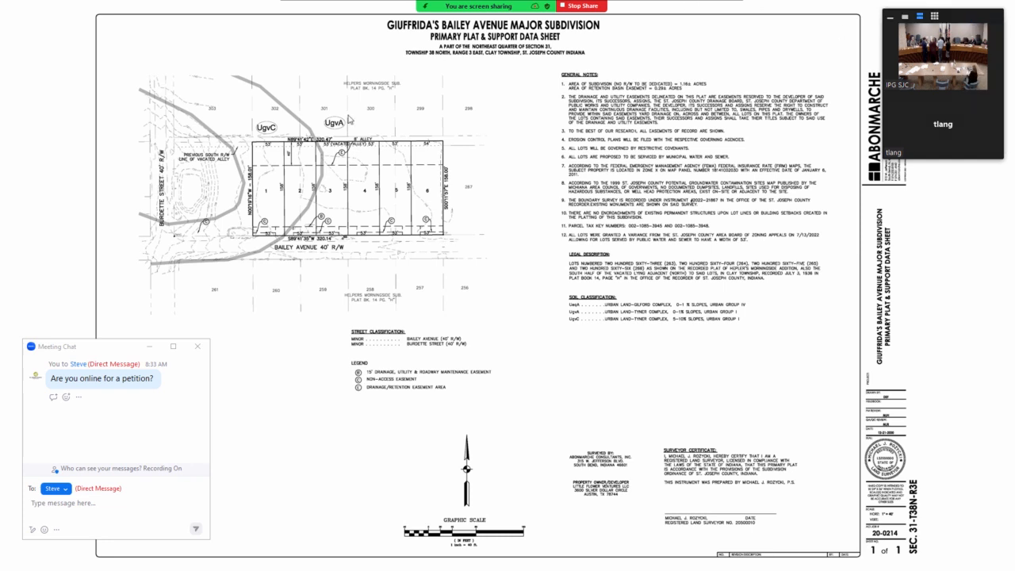
{"action": "left_click", "coordinate": [198, 347]}
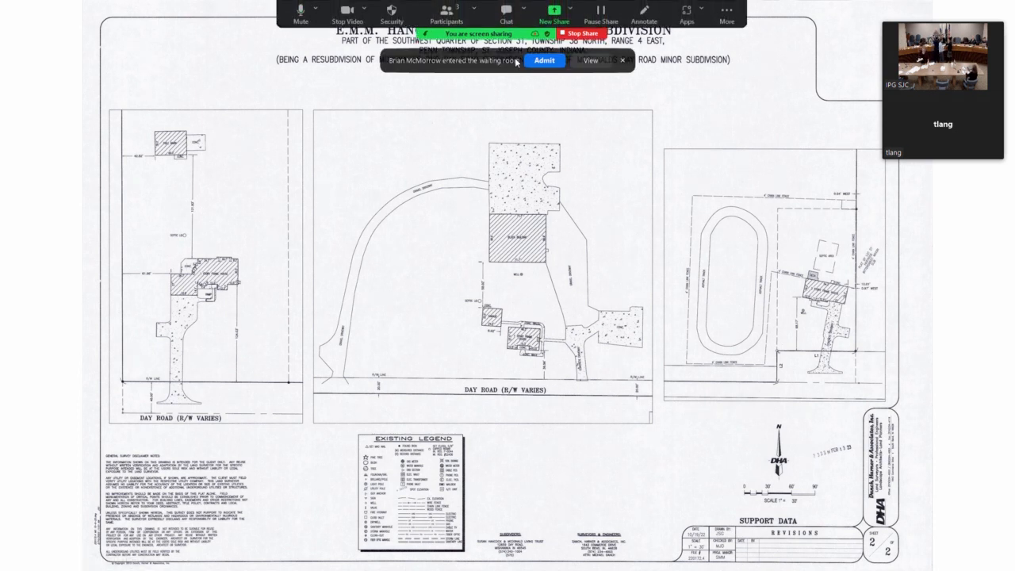
Admit the waiting attendee so their video tile appears in the meeting
{"action": "left_click", "coordinate": [544, 60]}
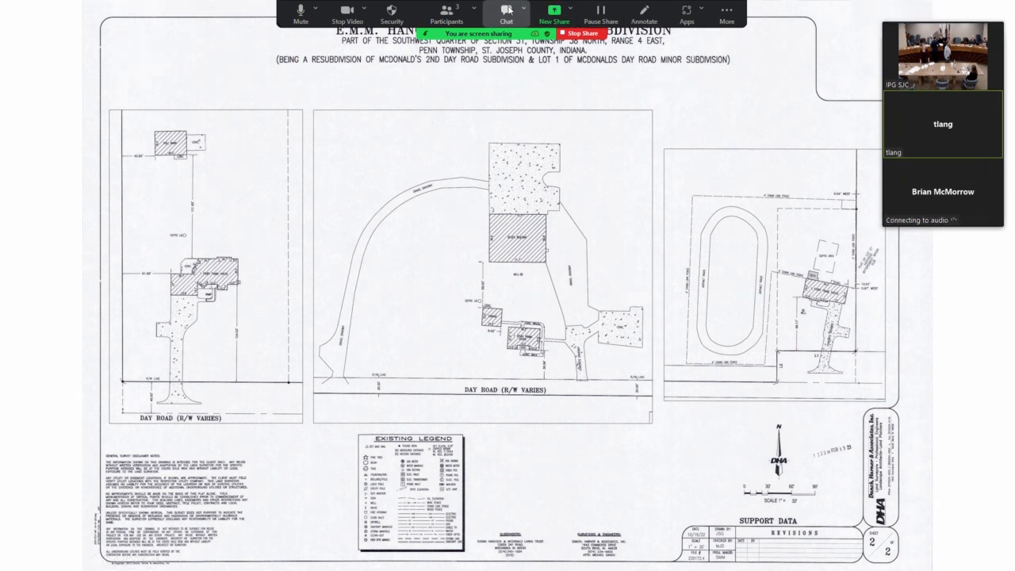
Message the newly admitted attendee directly, asking if they're on for a particular petition
{"action": "left_click", "coordinate": [506, 11]}
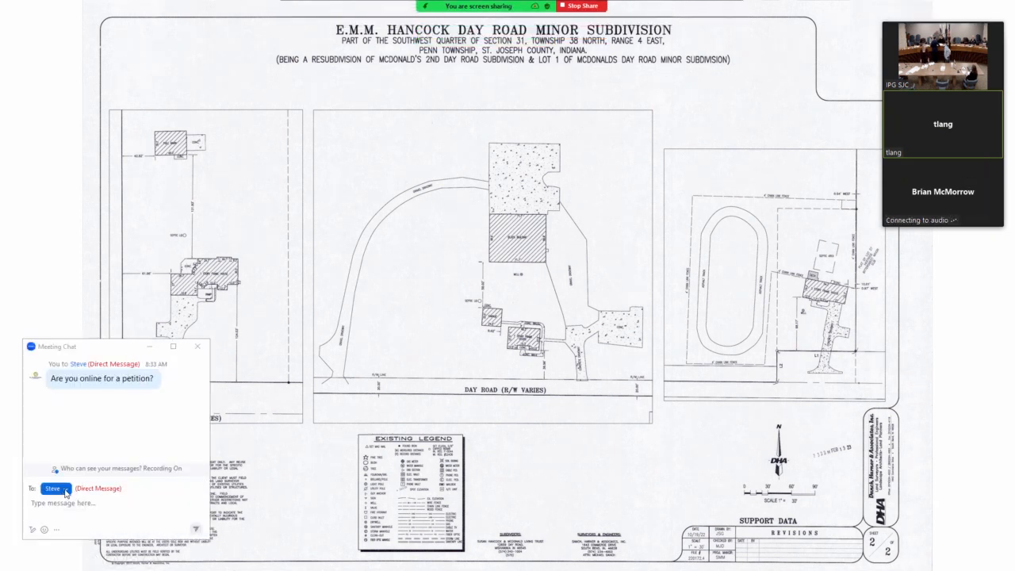
{"action": "left_click", "coordinate": [56, 488]}
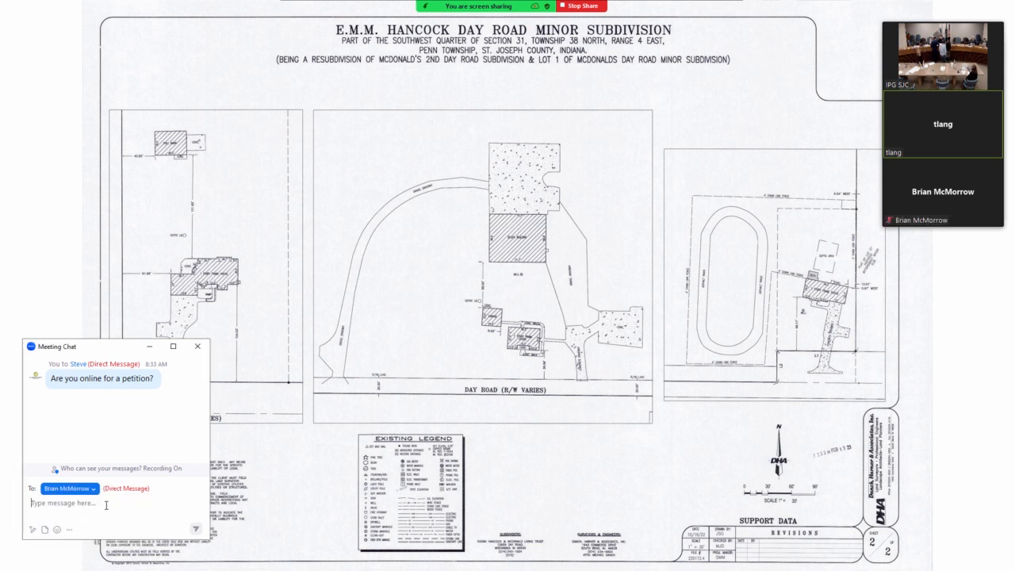
{"action": "type", "text": "are yu"}
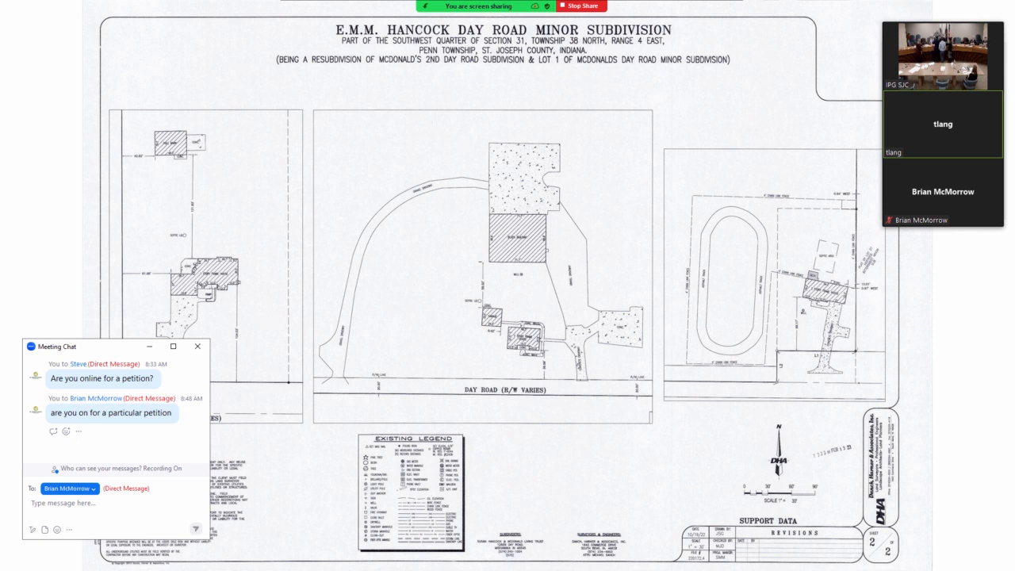
{"action": "mouse_move", "coordinate": [403, 193]}
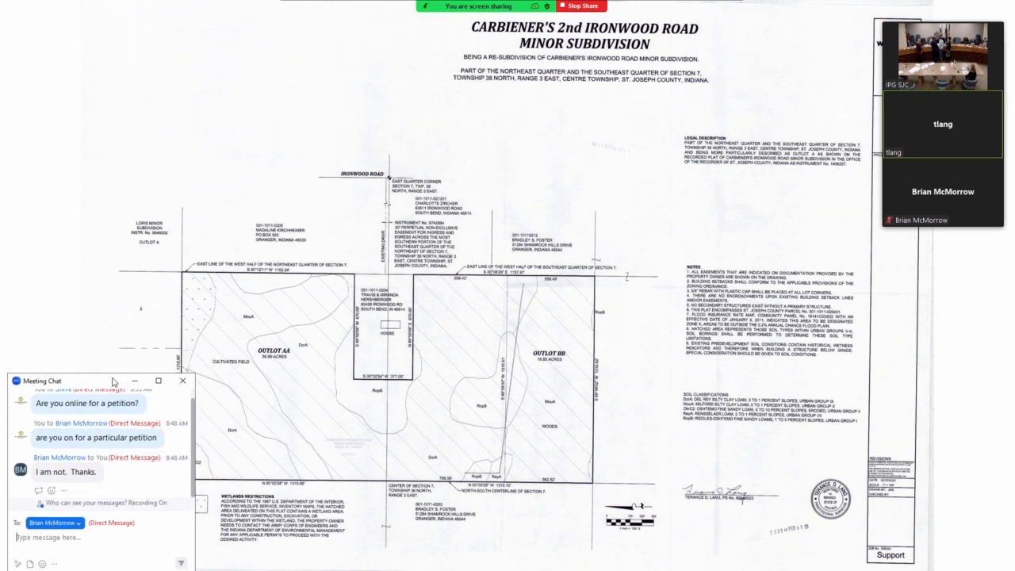
Move the Meeting Chat window to the top-left corner, uncovering the plat's lower-left area
{"action": "left_click_drag", "start_coordinate": [56, 380], "coordinate": [56, 7]}
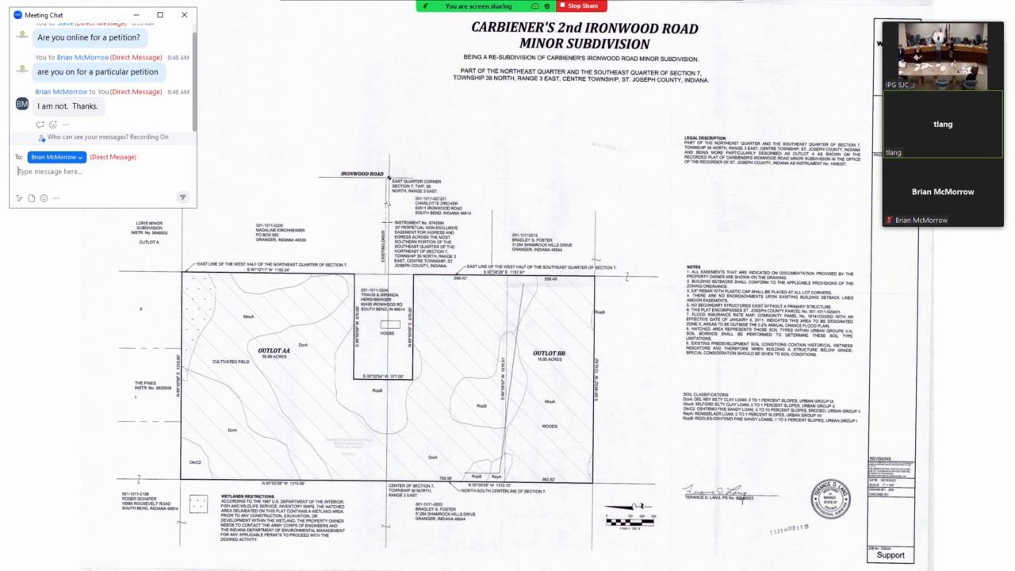
Type 'The regular meeting of the Plat Committee is over. This is just tech rev…' in chat
{"action": "type", "text": "The regular meeting of the Plat"}
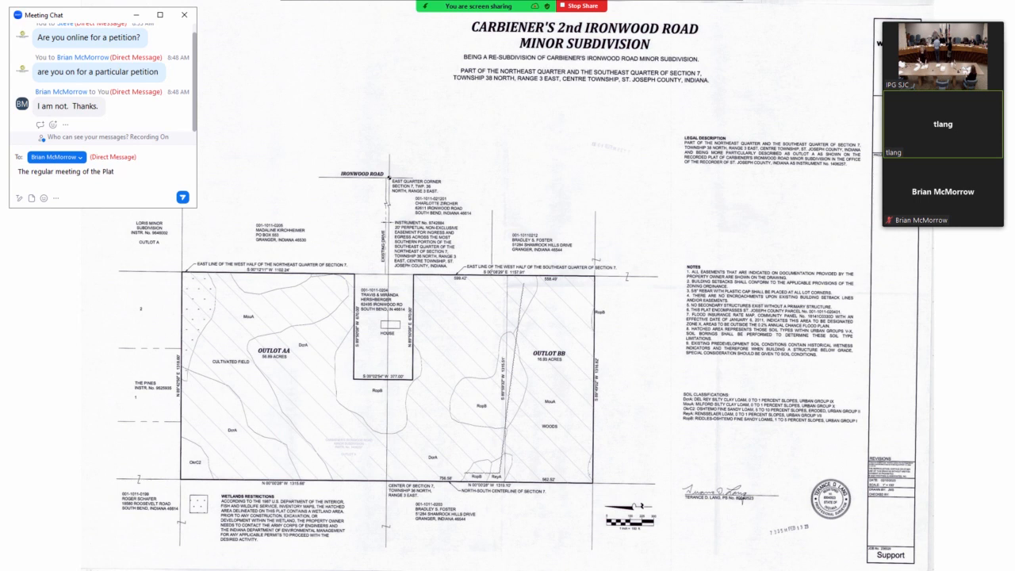
{"action": "type", "text": "Committee is"}
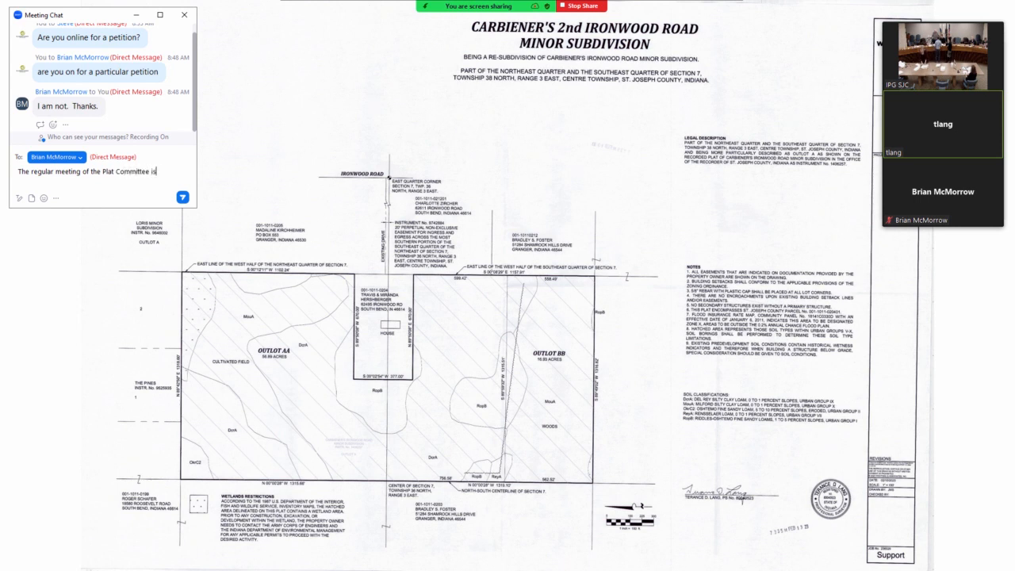
{"action": "type", "text": "over."}
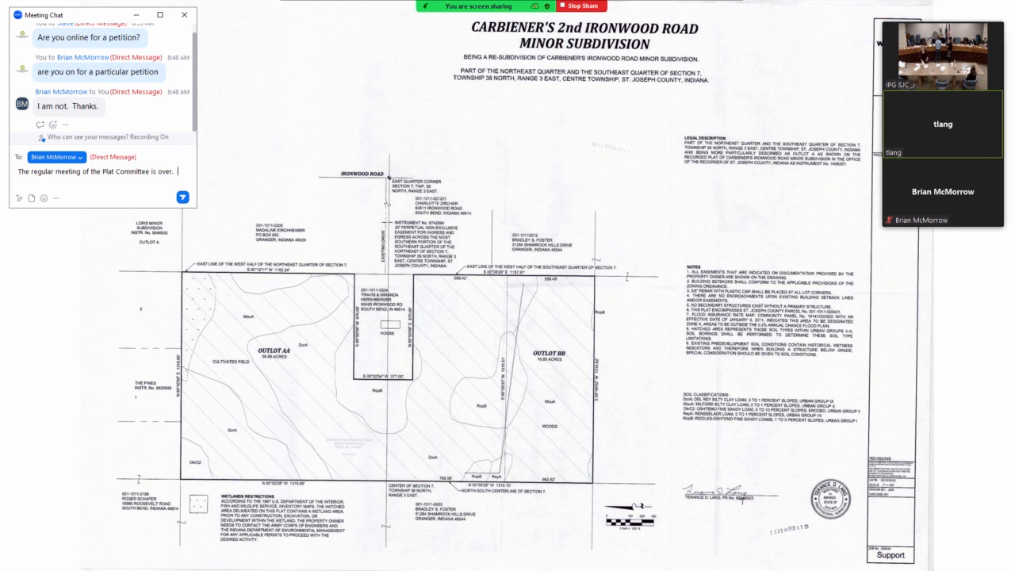
{"action": "type", "text": "This is ju"}
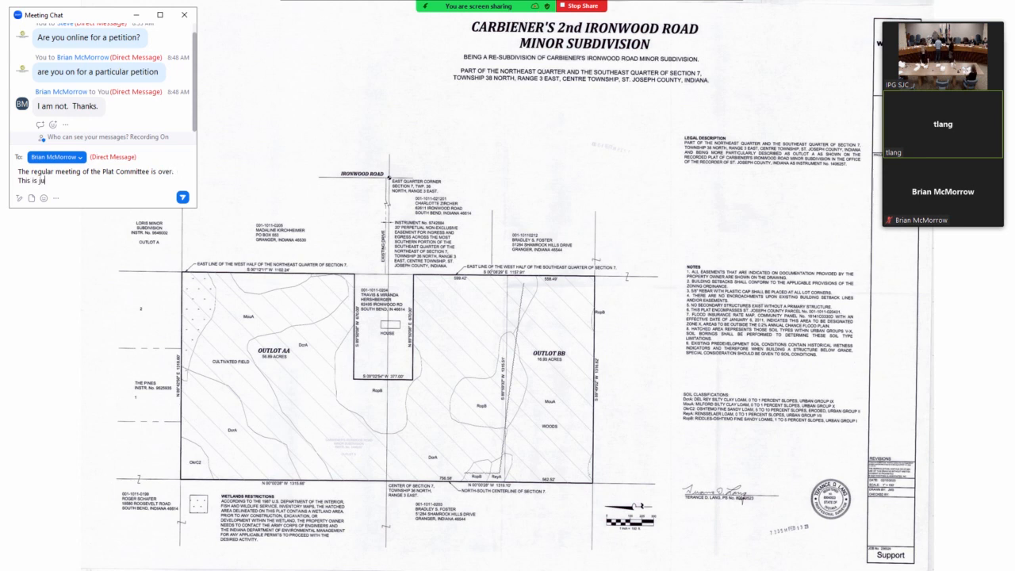
{"action": "type", "text": "tech rev"}
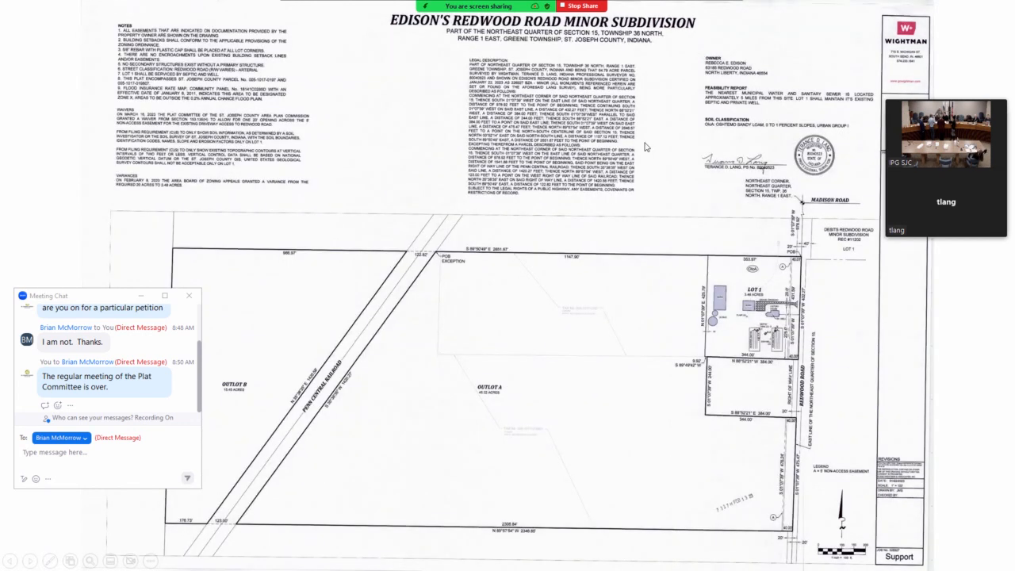
{"action": "mouse_move", "coordinate": [381, 139]}
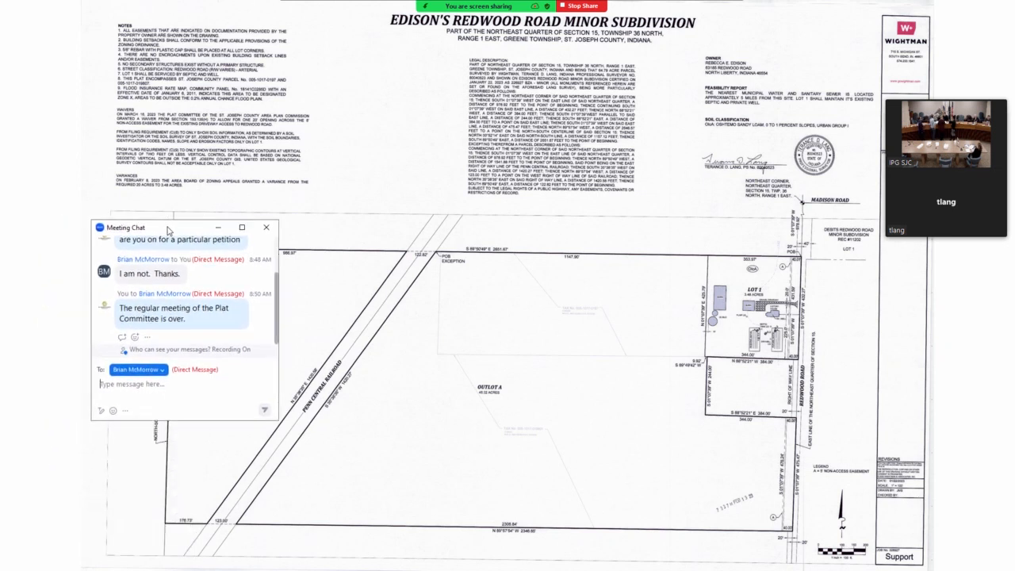
Close the meeting chat and request stopping the cloud recording from More options
{"action": "left_click_drag", "start_coordinate": [159, 228], "coordinate": [103, 213]}
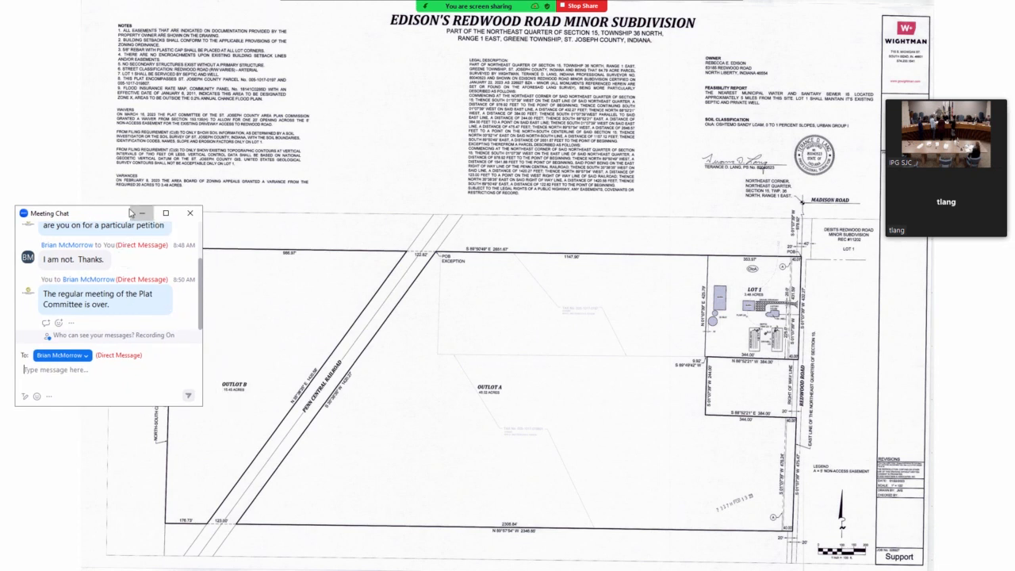
{"action": "left_click", "coordinate": [190, 213]}
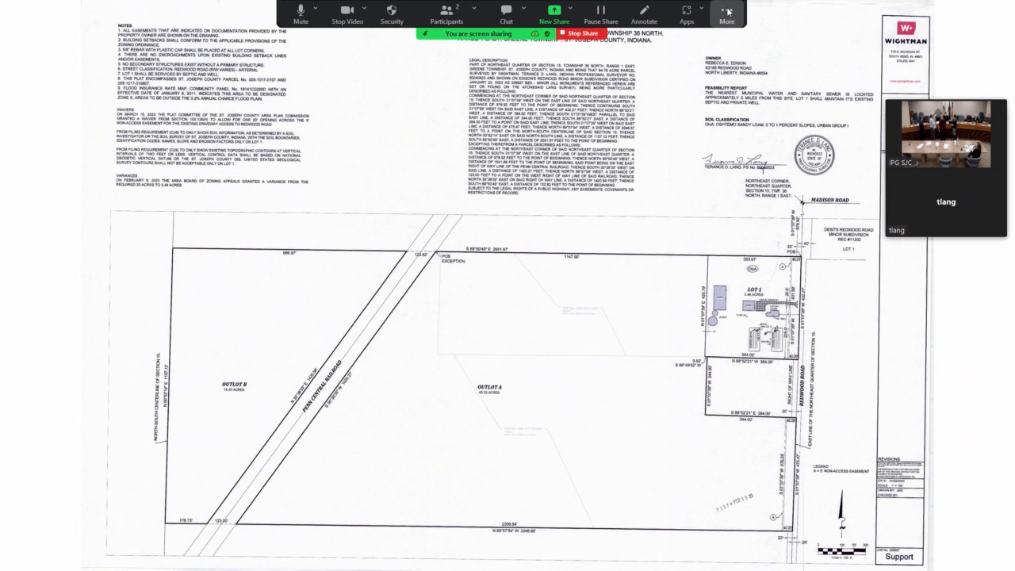
{"action": "left_click", "coordinate": [726, 14]}
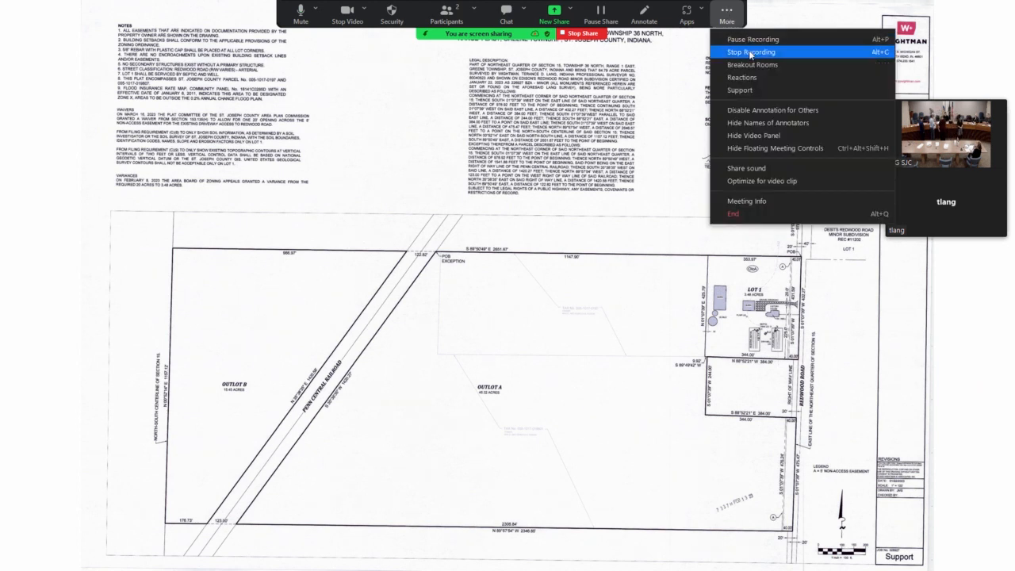
{"action": "left_click", "coordinate": [750, 51]}
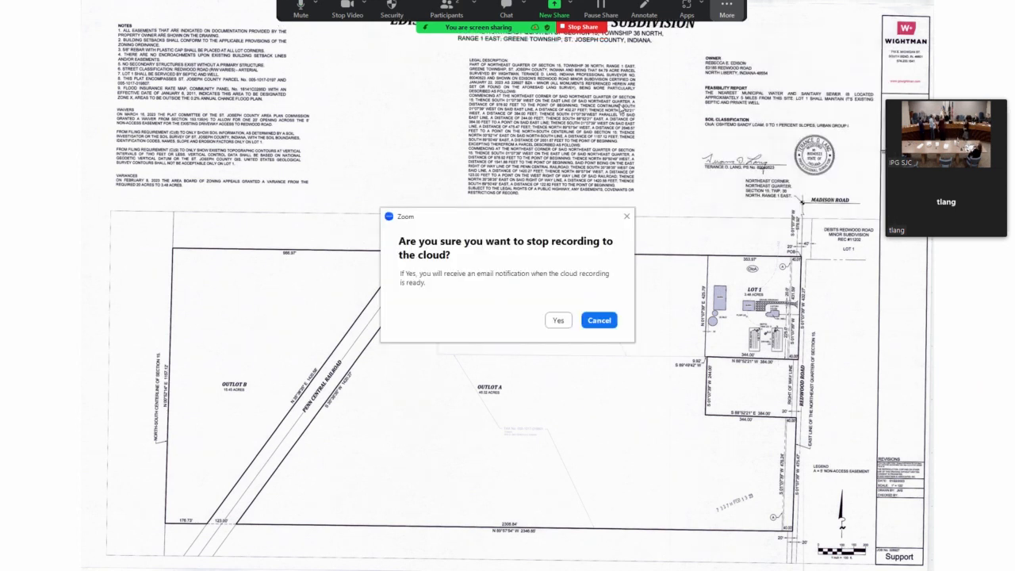